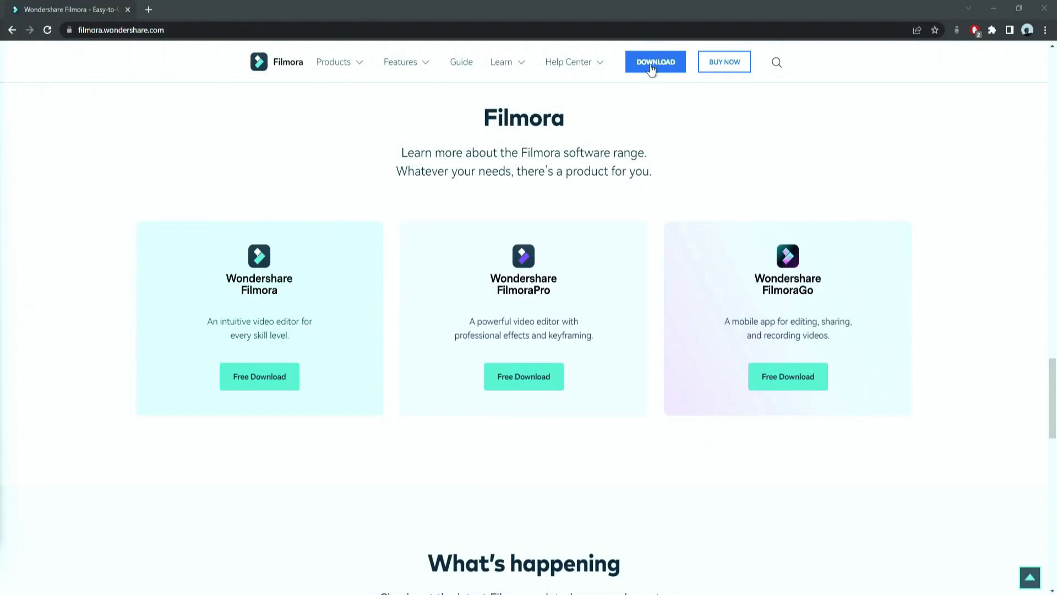
Step: Download Filmora from filmora.wondershare.com, run the setup, install it and launch it
click(655, 61)
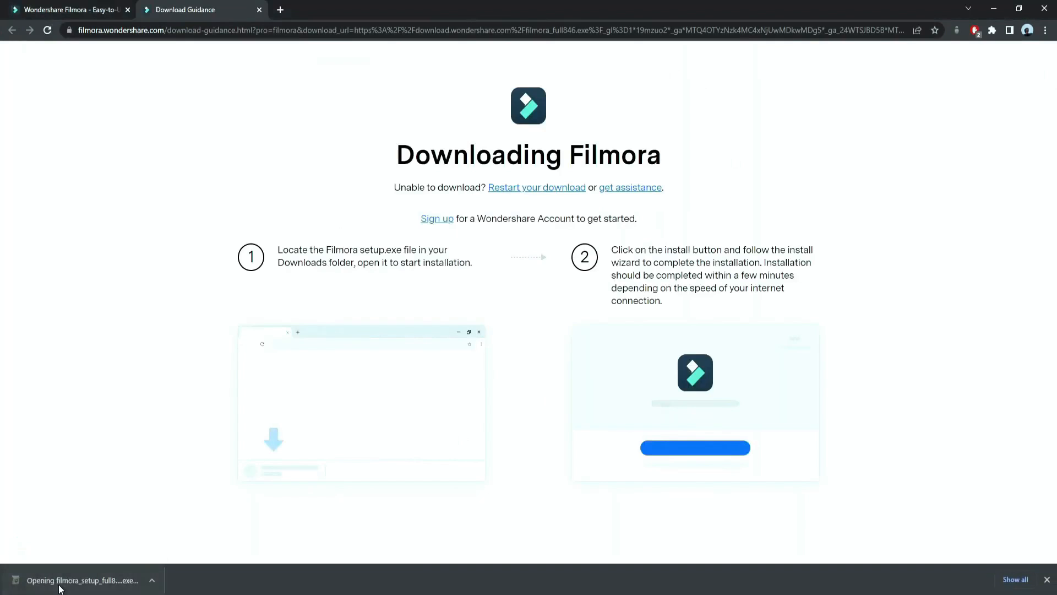
click(82, 579)
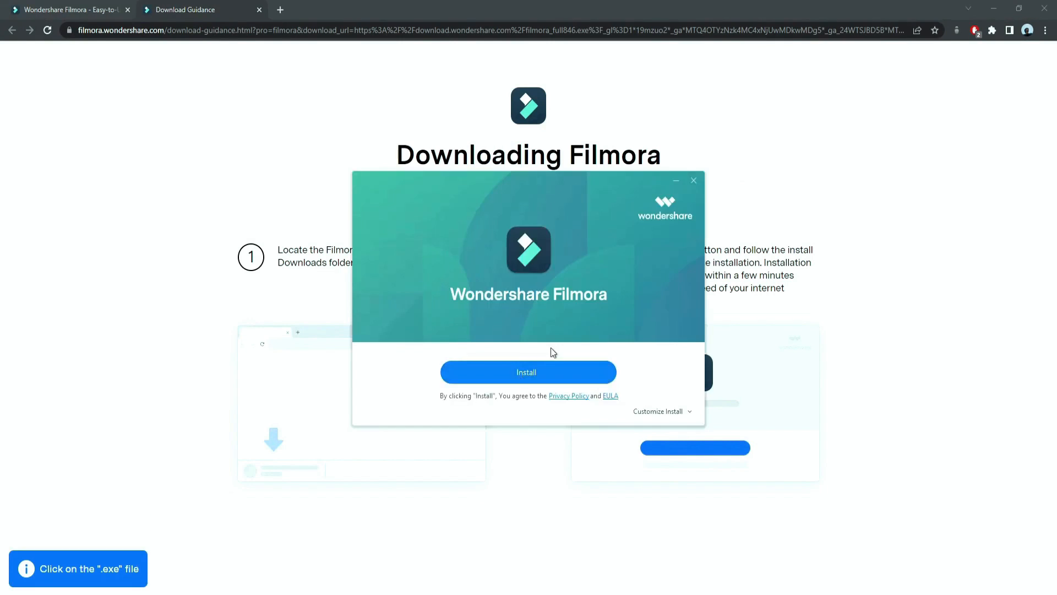
click(527, 372)
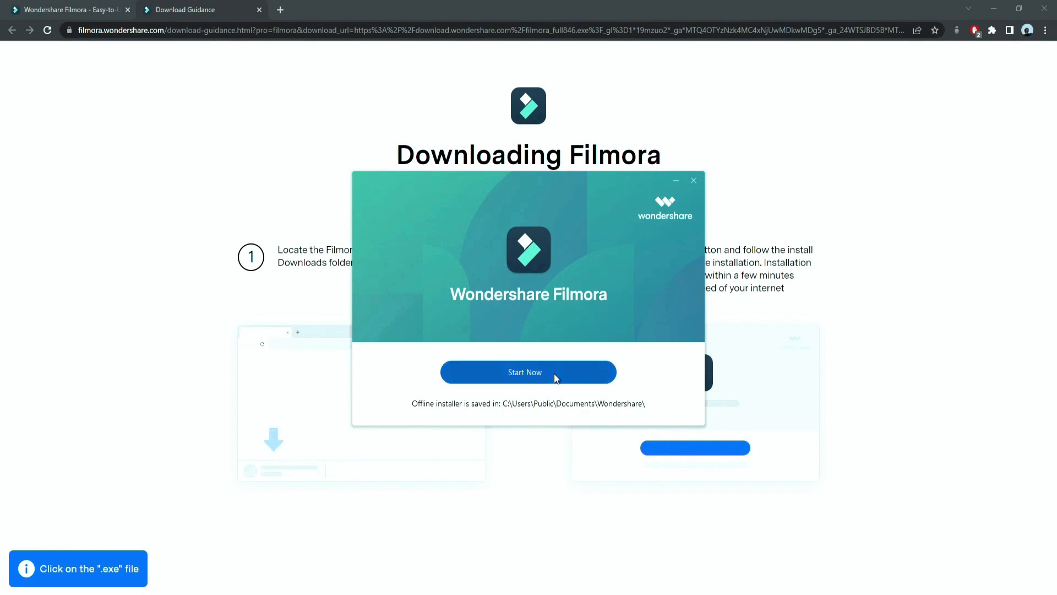
click(529, 371)
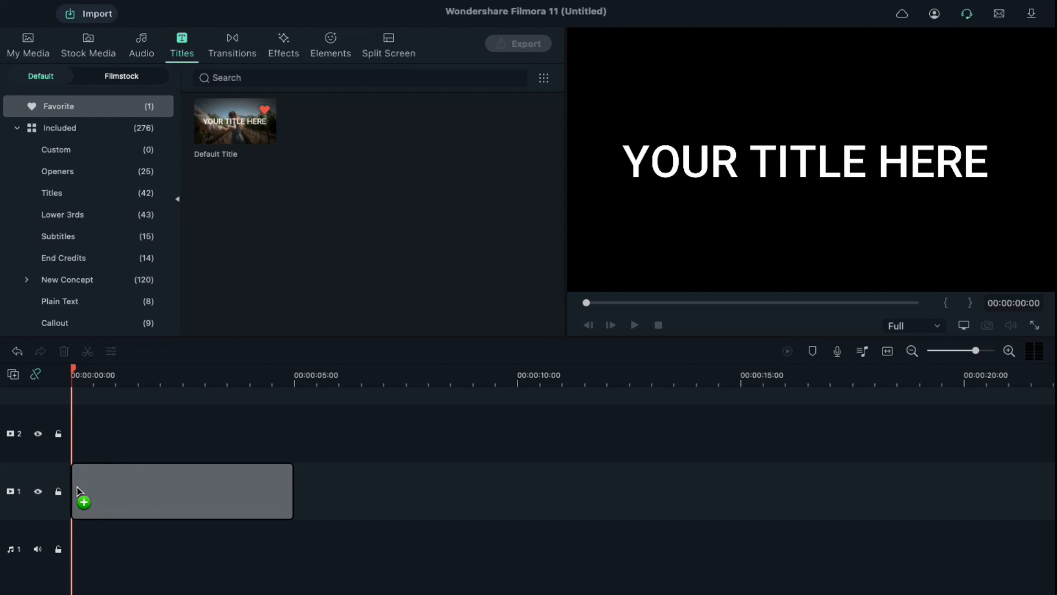
Step: Place Default Title on track 1, extend it to about 17 seconds, and make it read LOADING... in a bolder font
drag(292, 491, 577, 490)
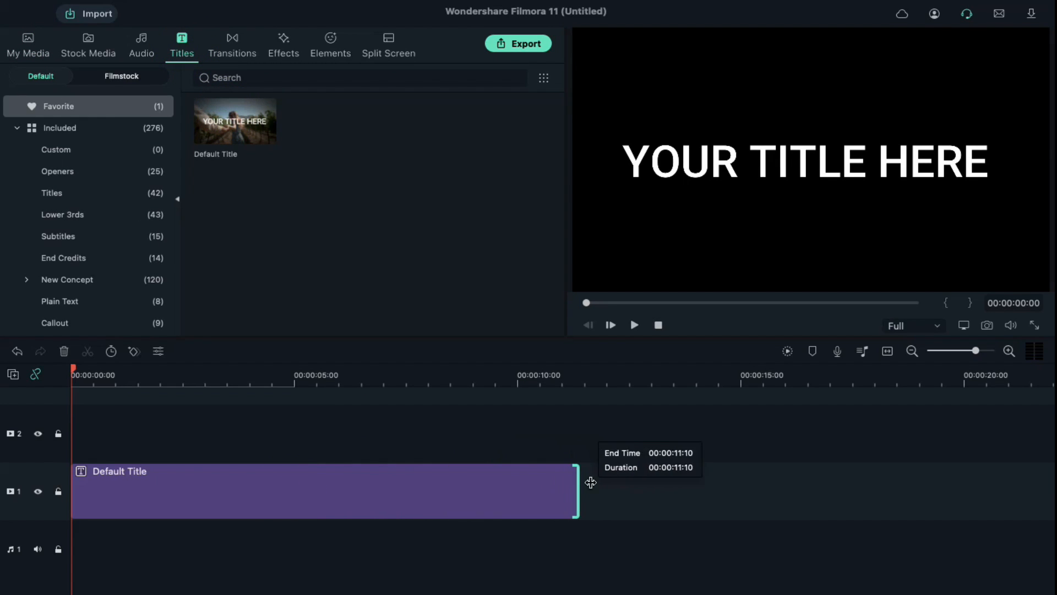
drag(574, 491, 830, 490)
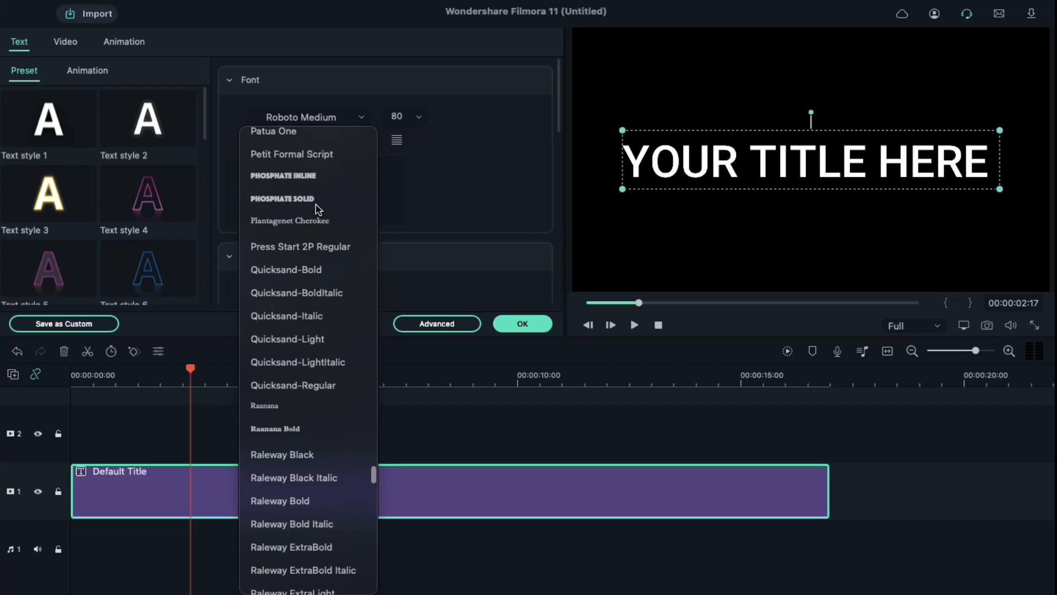
click(281, 198)
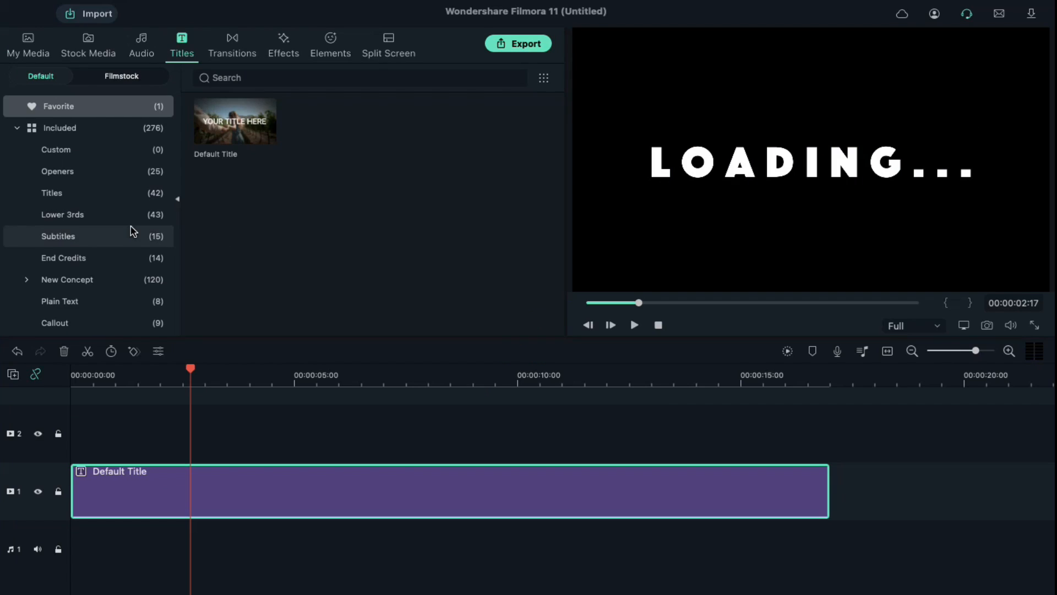
Step: Put the Red sample colour clip on track 2 above the title with Multiply blending
click(28, 41)
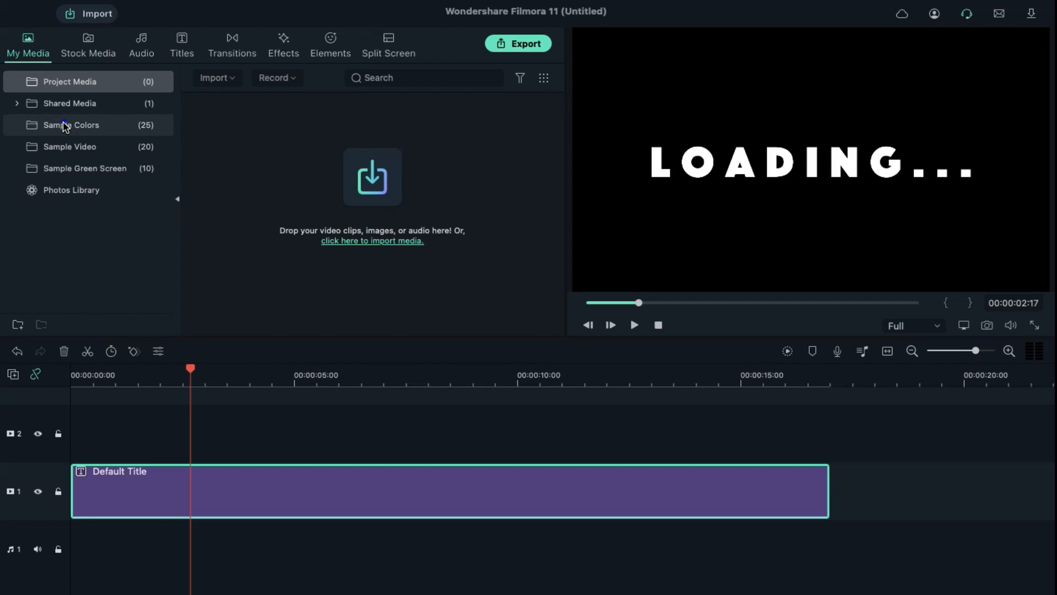
drag(367, 222, 105, 420)
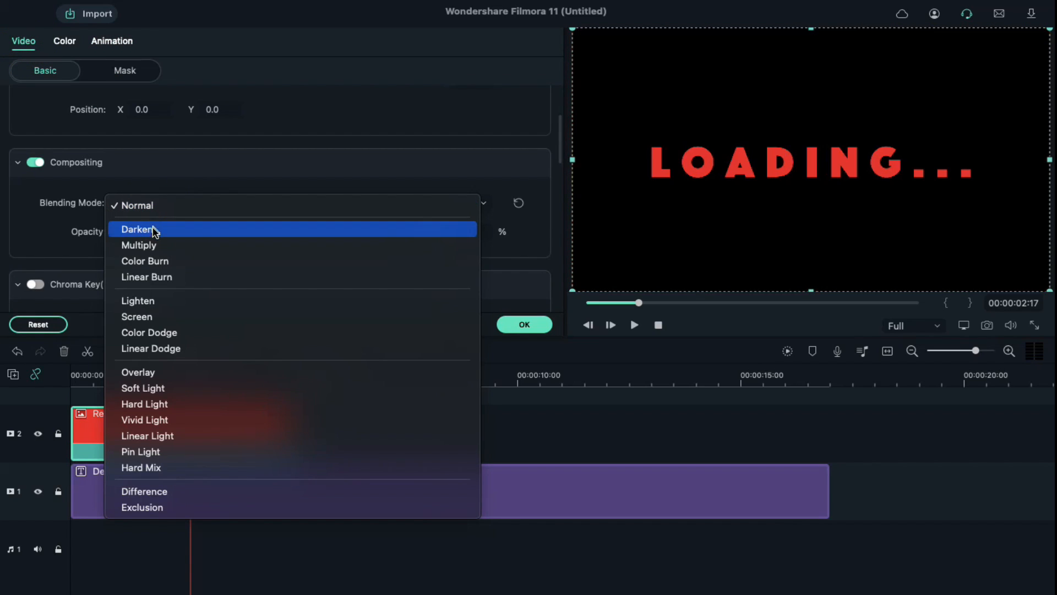
click(138, 245)
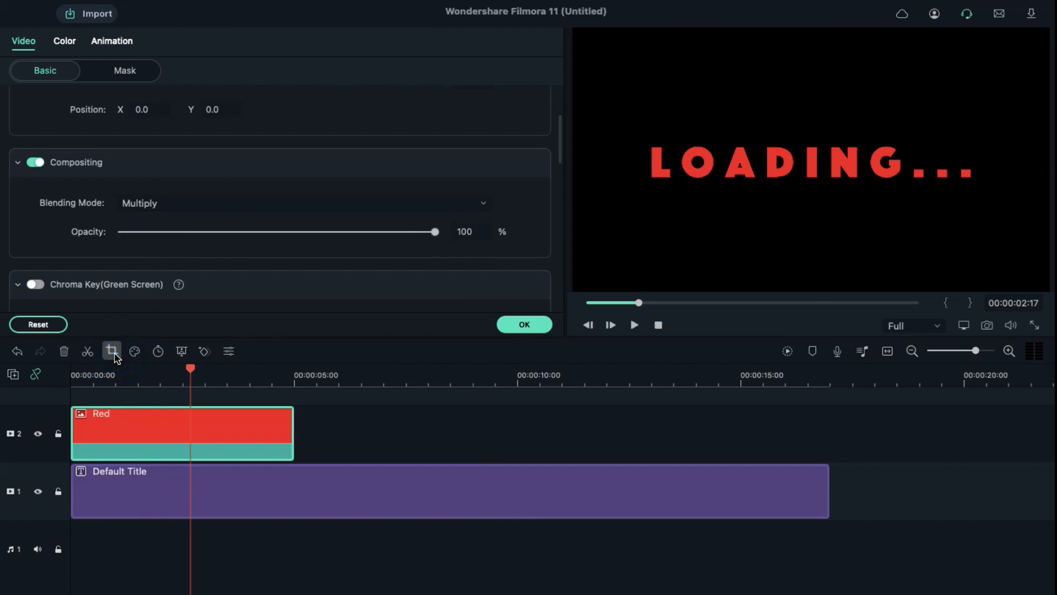
Step: Crop the red clip to an 80 x 1080 bar and set Position X to -912
click(112, 351)
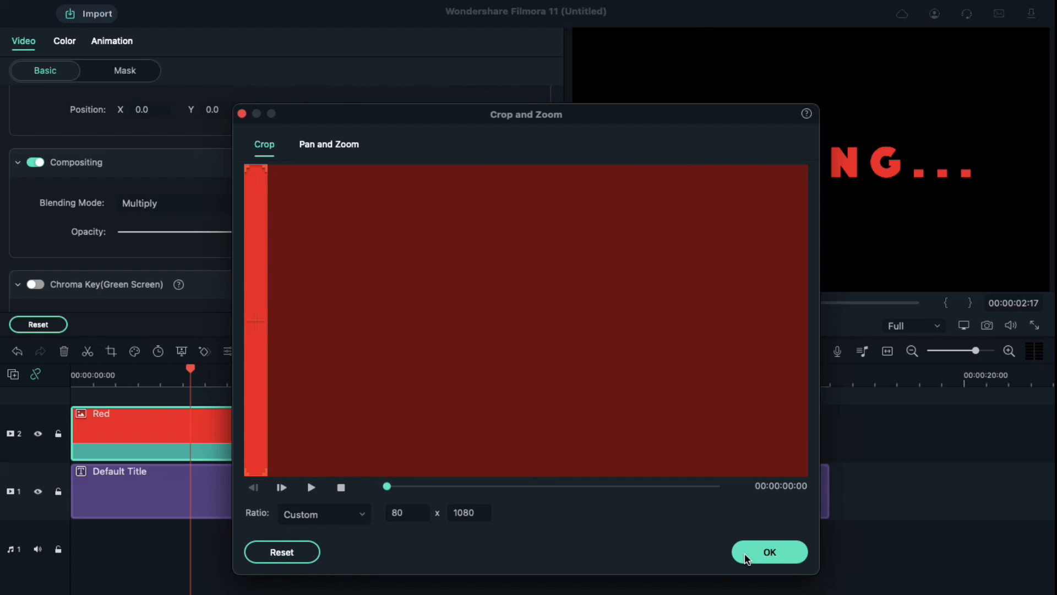
click(769, 552)
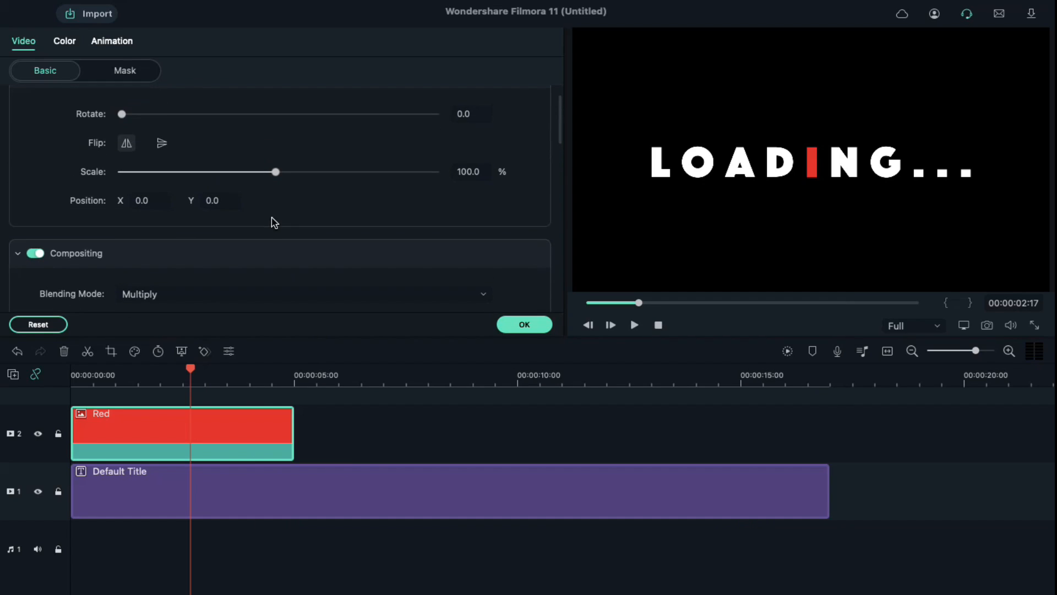
click(220, 427)
text(-912)
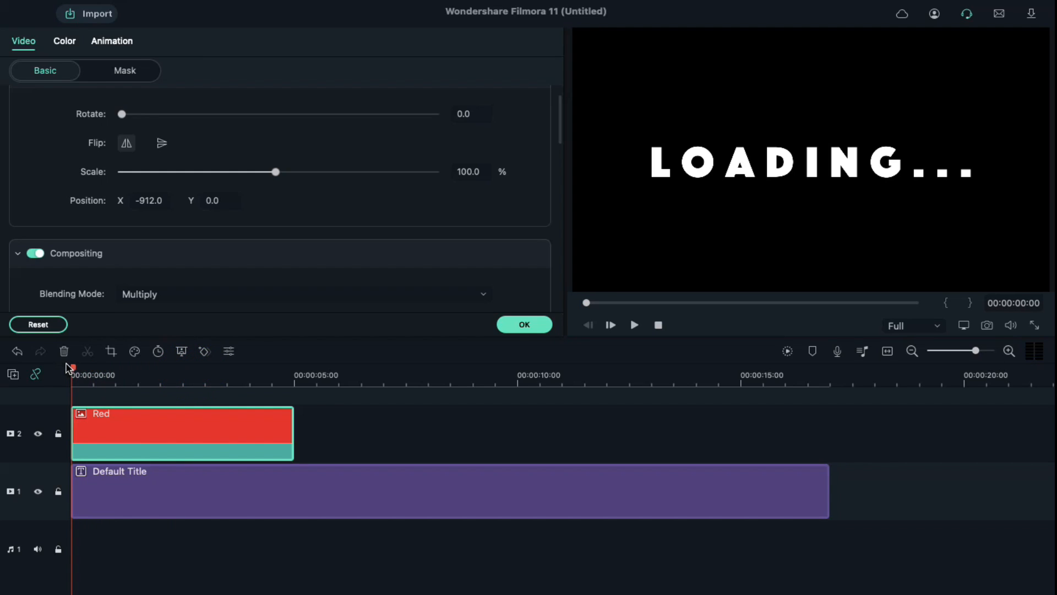
Step: Keyframe the red bar sweeping across, then paste an offset copy on track 3 and adjust its keyframes
click(112, 40)
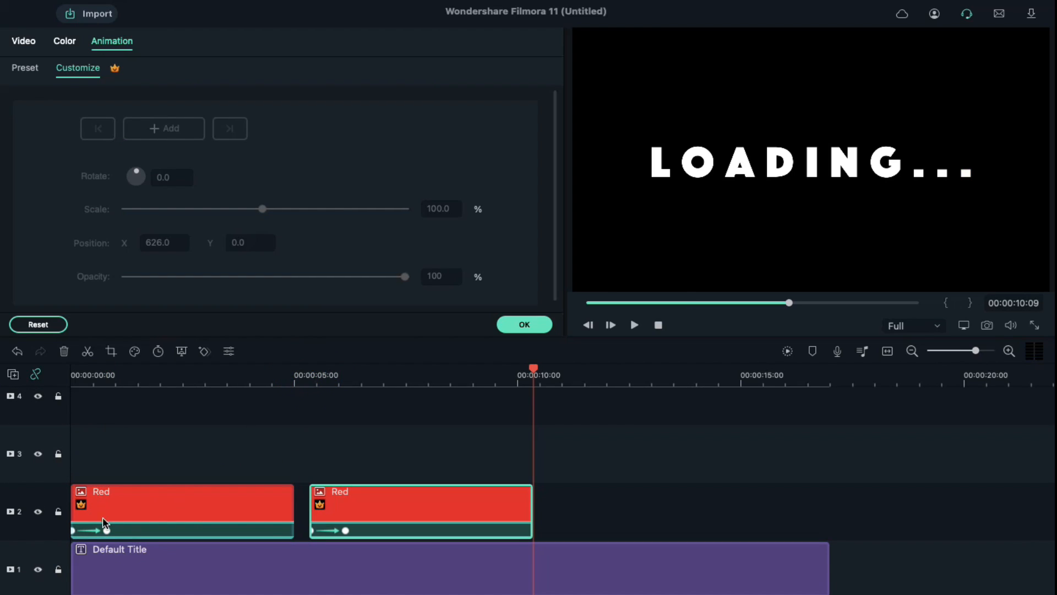
click(109, 531)
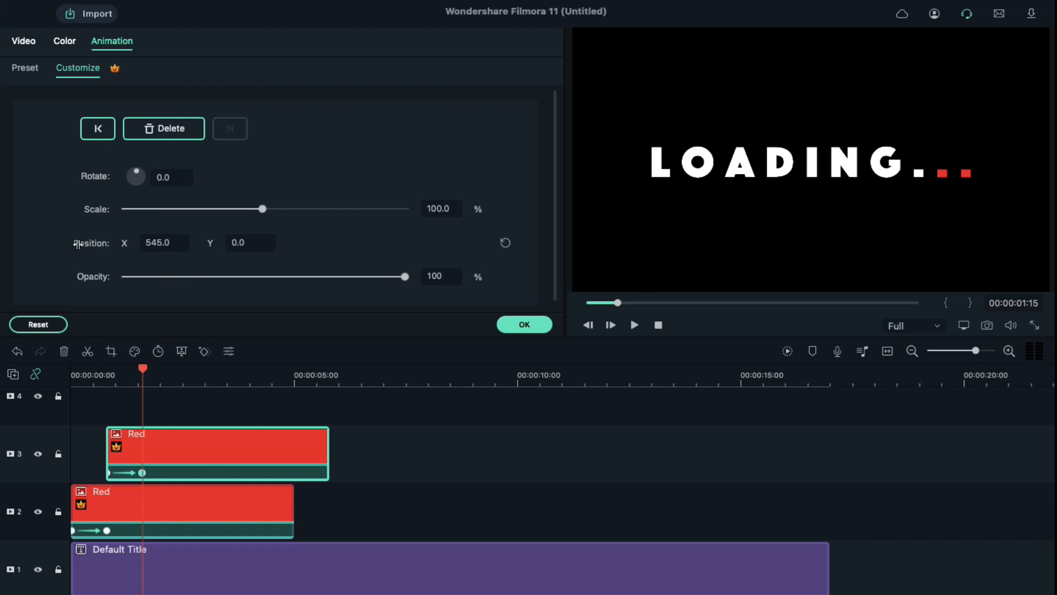
click(260, 452)
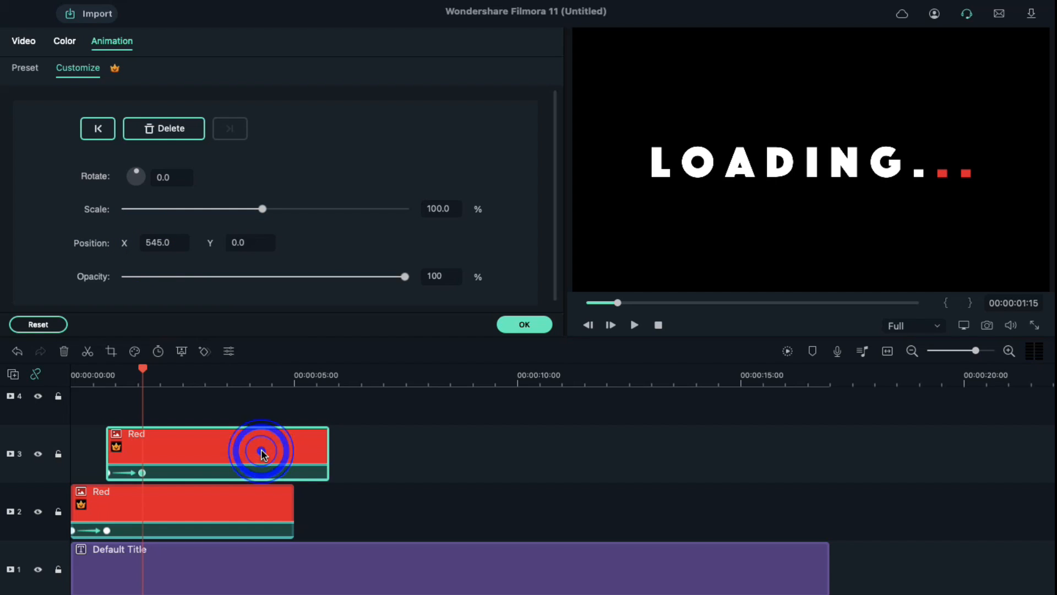
click(343, 385)
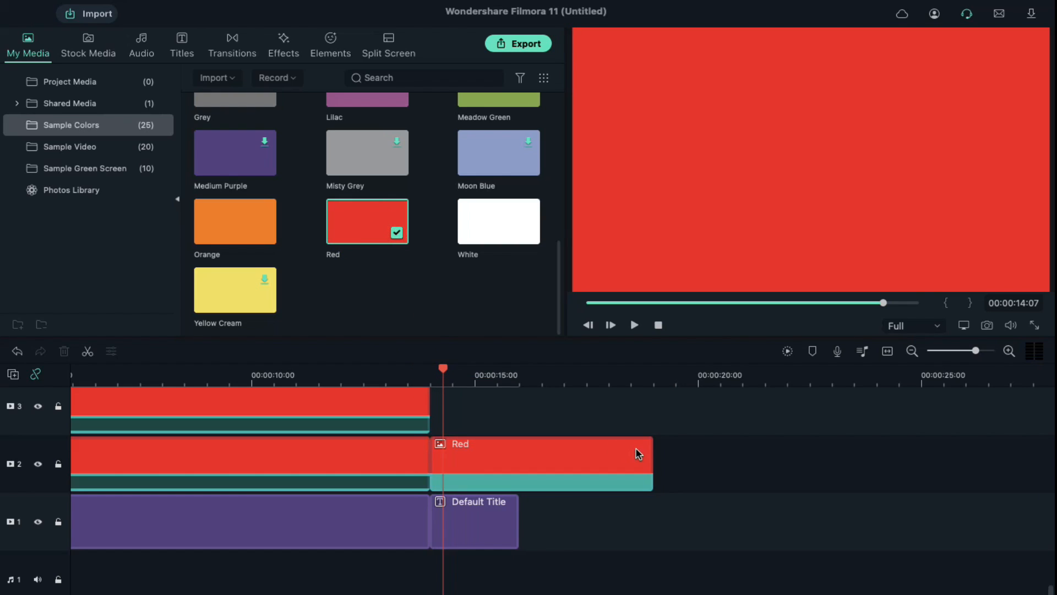
Step: Trim the last Red clip to the title's end and open its Multiply-blended Video properties
click(470, 453)
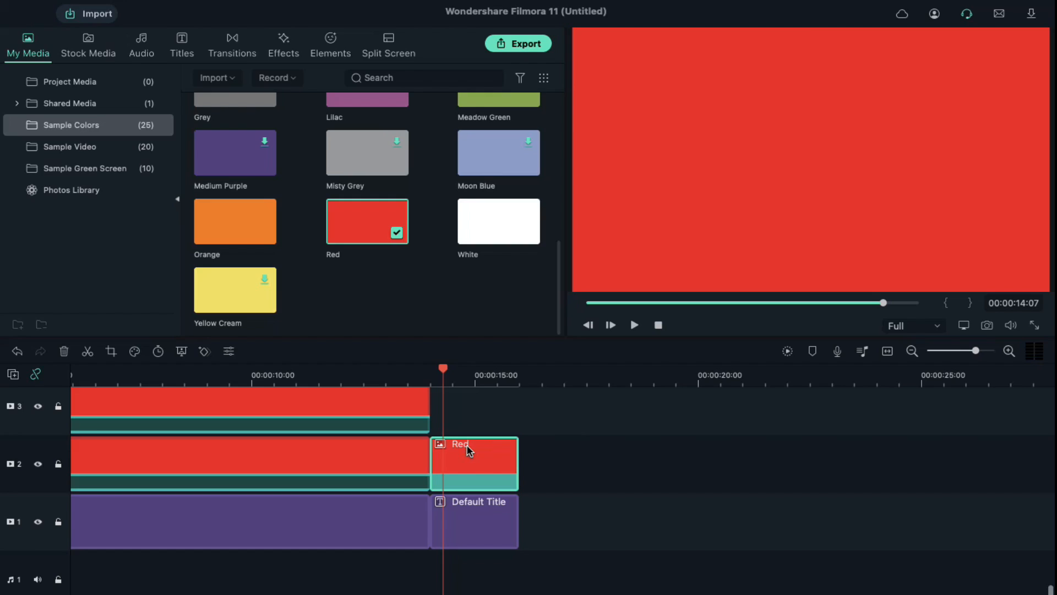
double_click(475, 463)
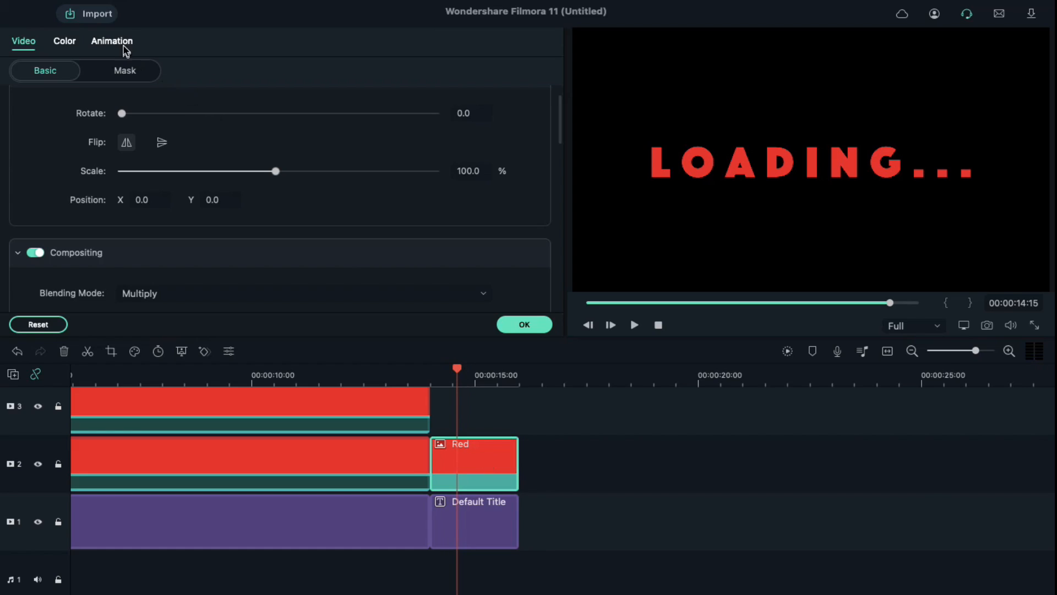
Step: Keyframe the final red clip to slide right to Position X 1645 at the end
click(112, 41)
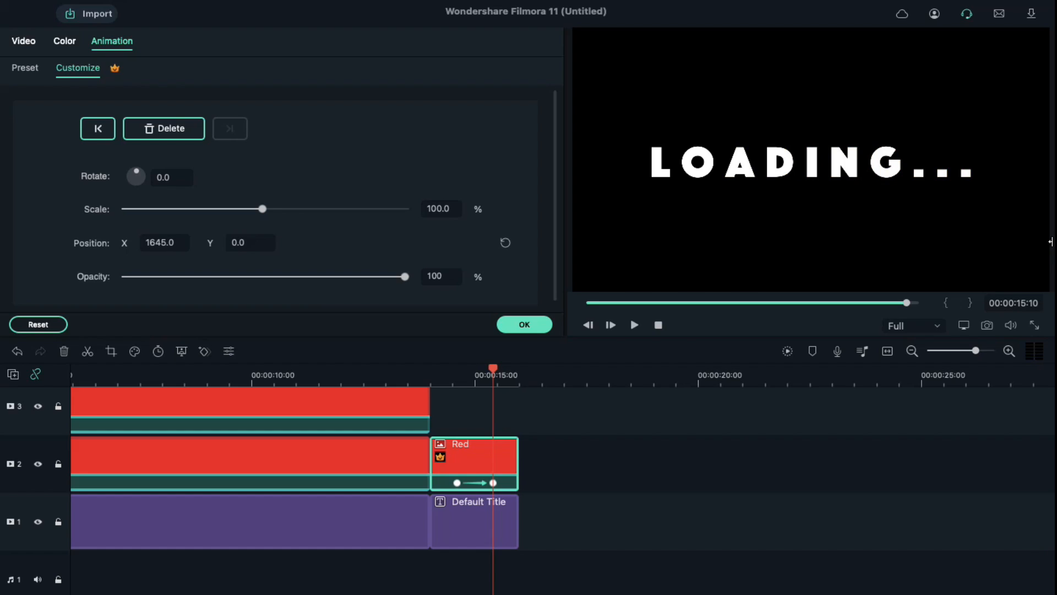
mouse_move(657, 454)
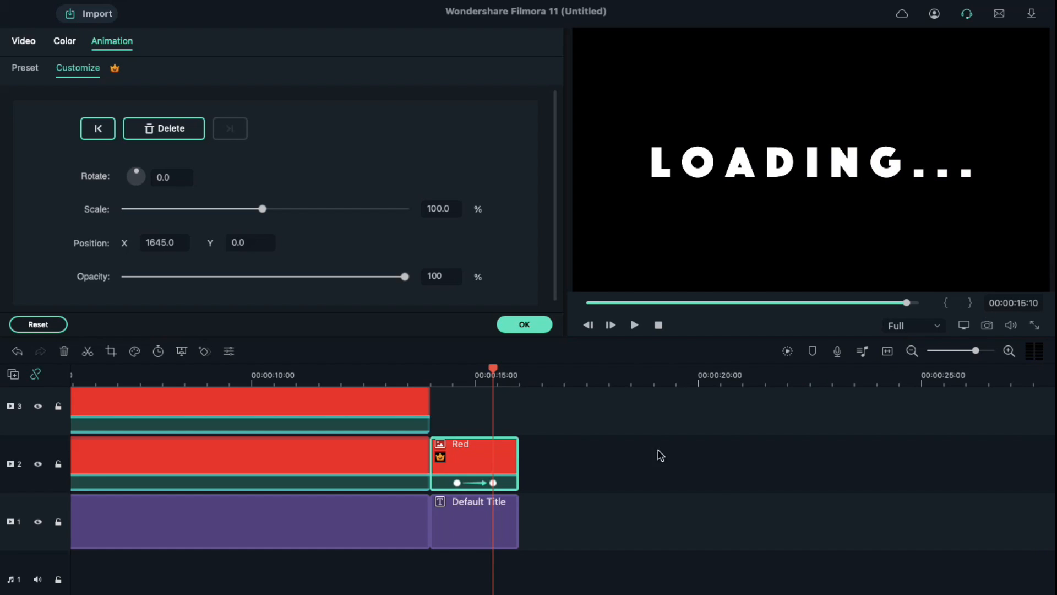